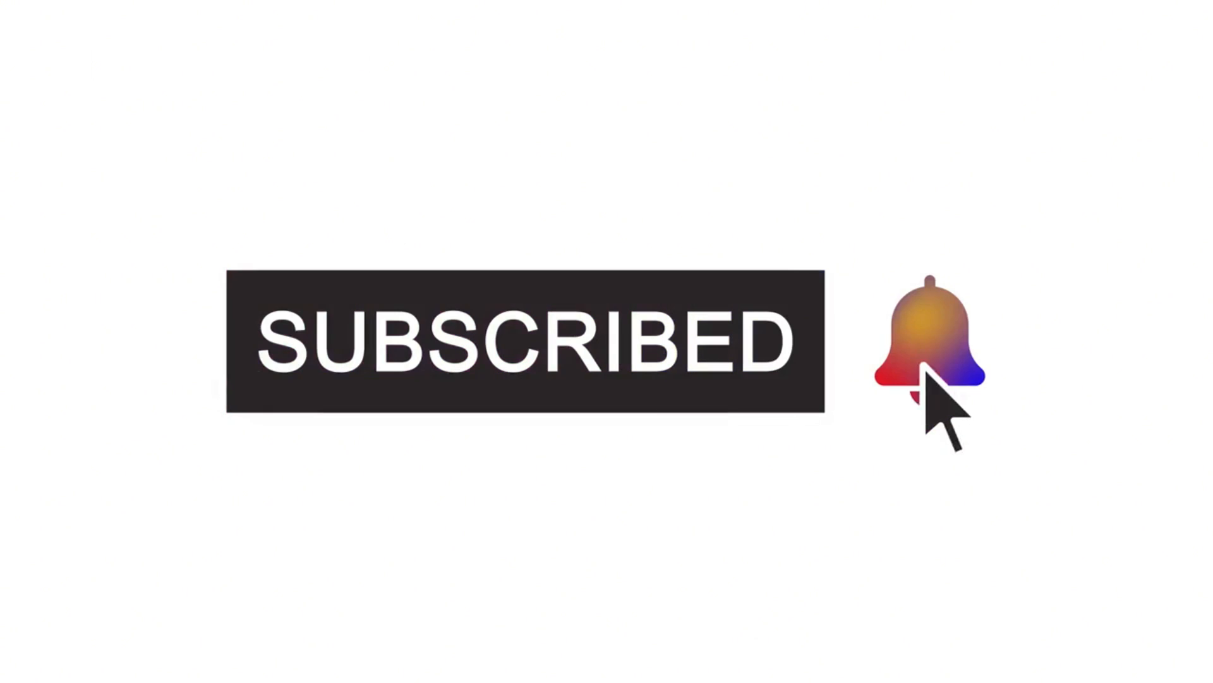
# - Ring the bell beside the SUBSCRIBED button so it turns solid black with ringing lines
pyautogui.click(933, 345)
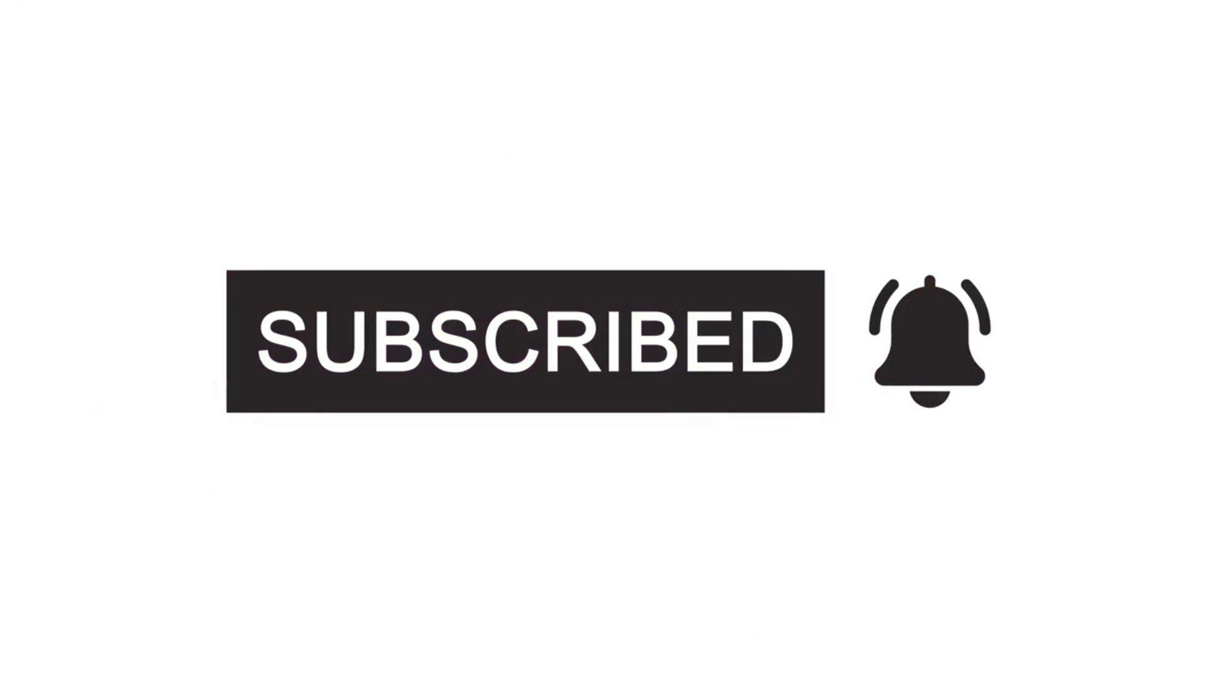